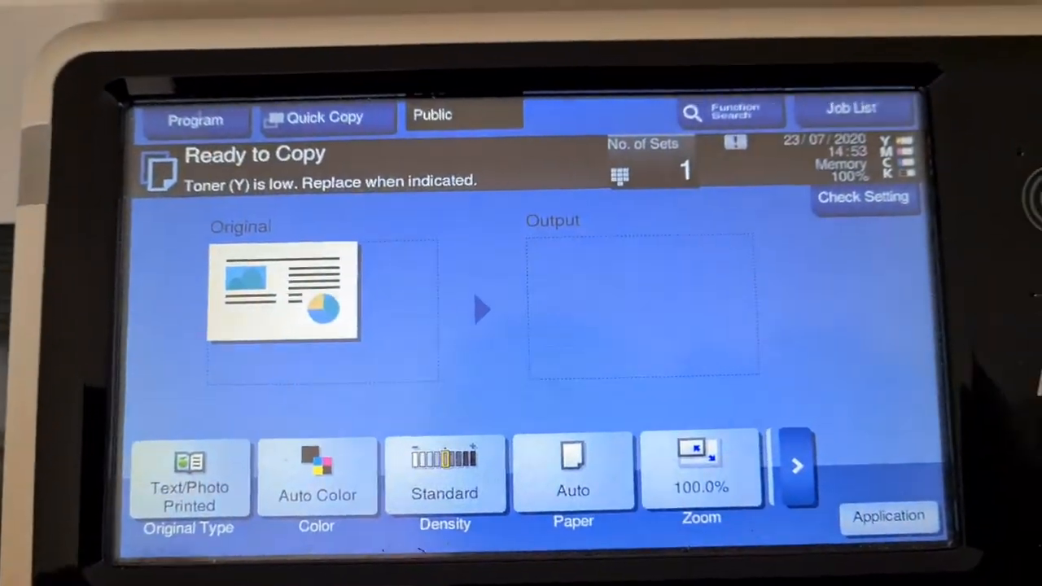
# Set the original type to Photo/PhotoPaper
pyautogui.click(188, 481)
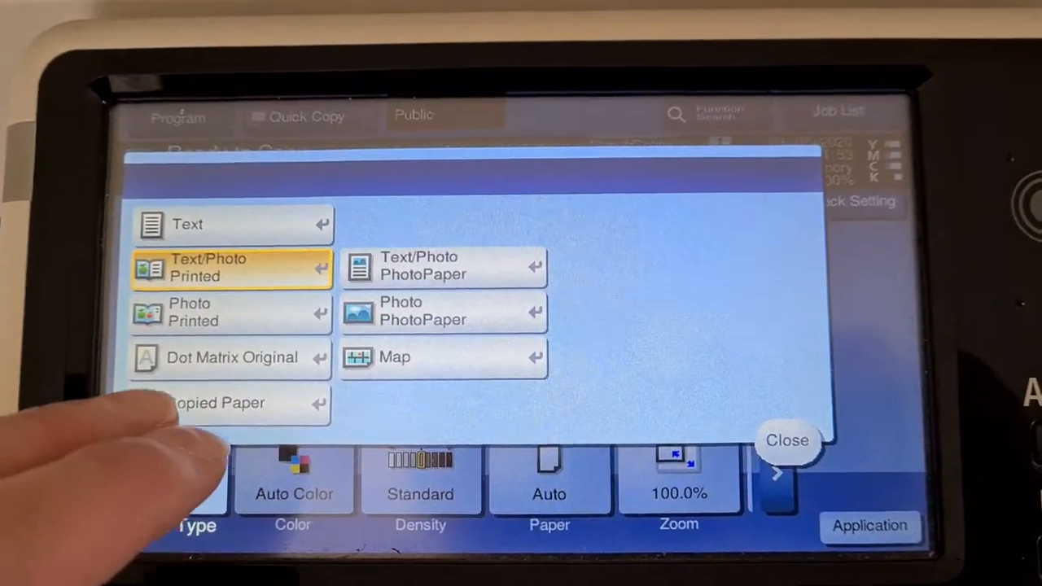
pyautogui.click(786, 440)
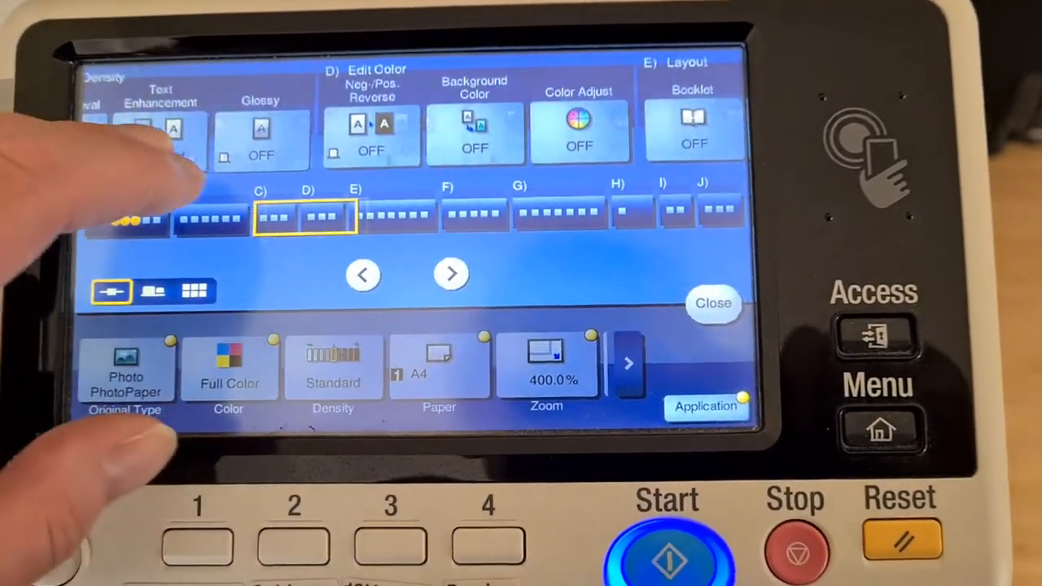
# Close the Application screen to return to Ready to Copy
pyautogui.click(580, 130)
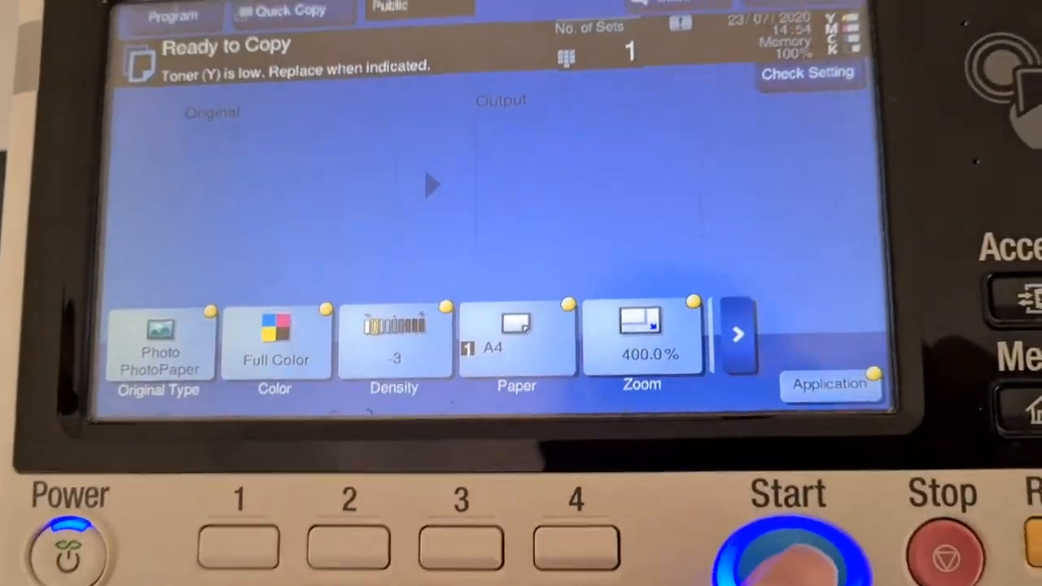
# Scan the original and finish so the 400% full-colour copy prints
pyautogui.click(785, 541)
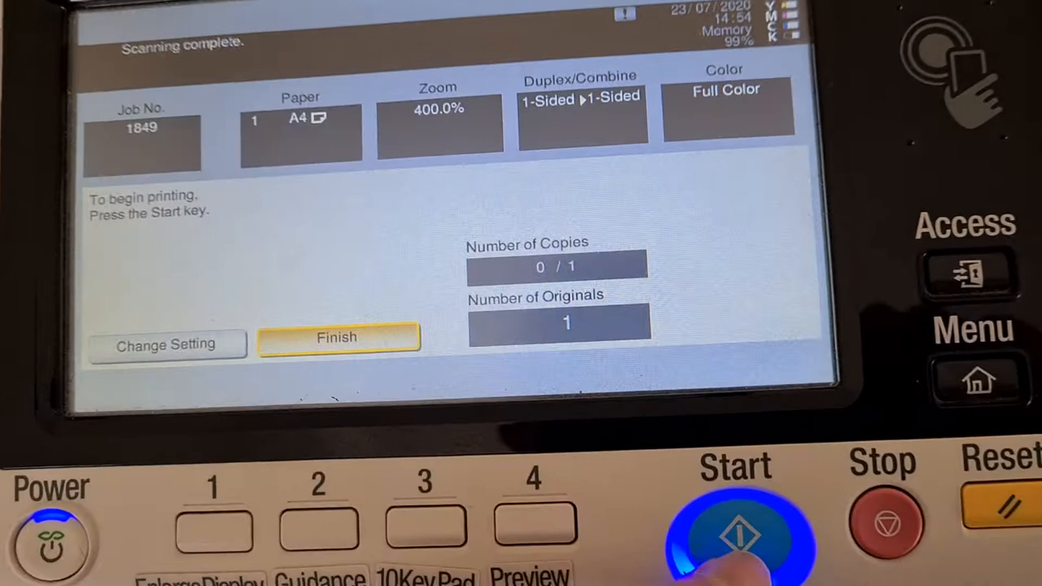
pyautogui.click(736, 529)
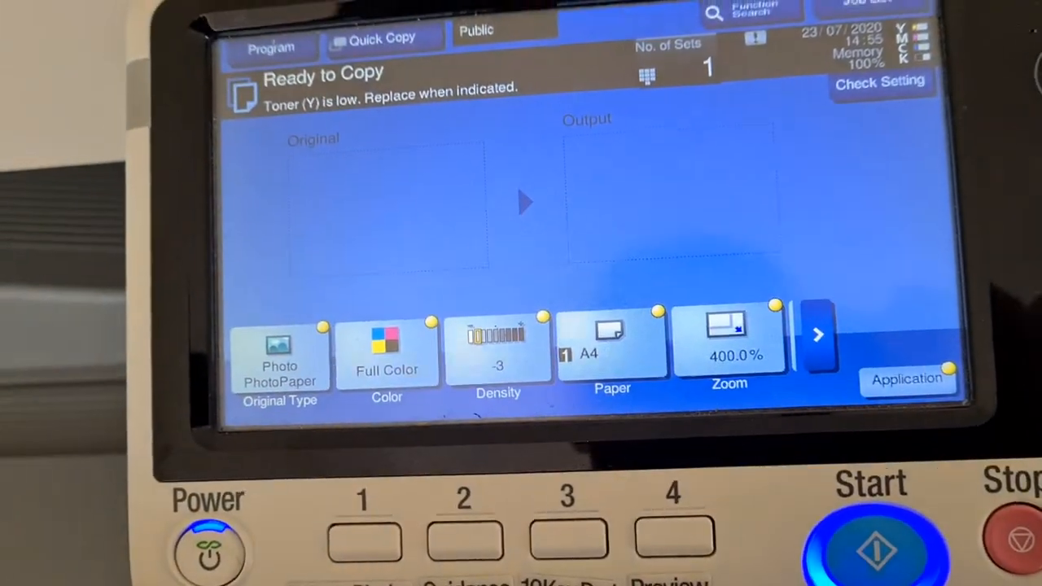
# Set a manual zoom of X 150% and Y 130%
pyautogui.click(729, 342)
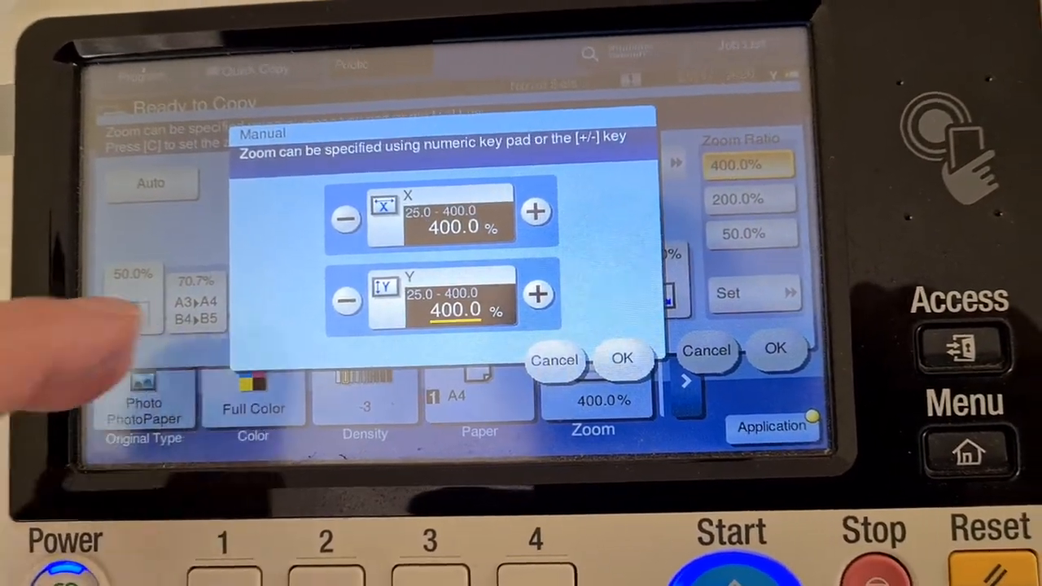
pyautogui.click(452, 228)
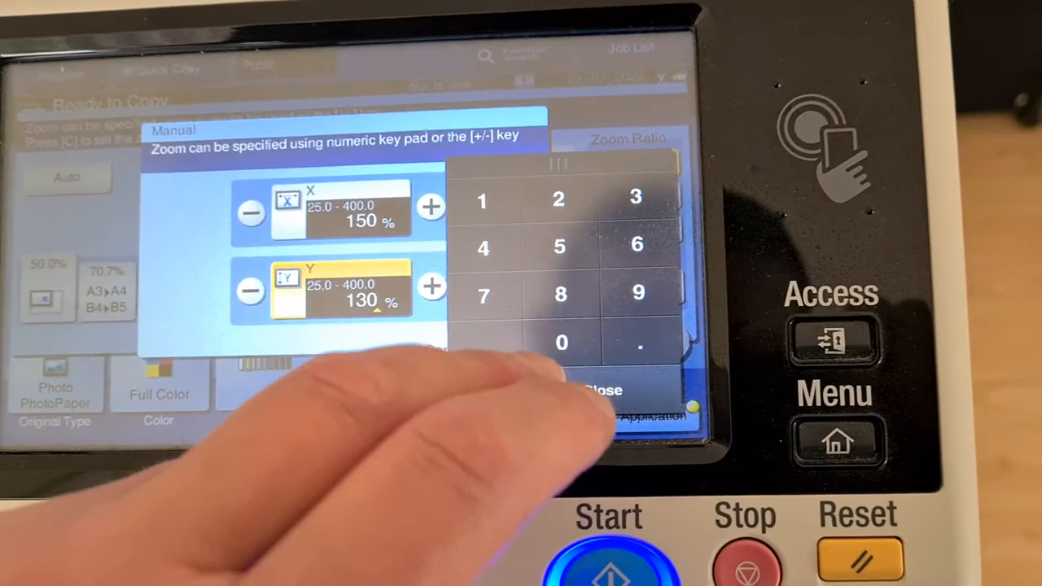
pyautogui.click(601, 391)
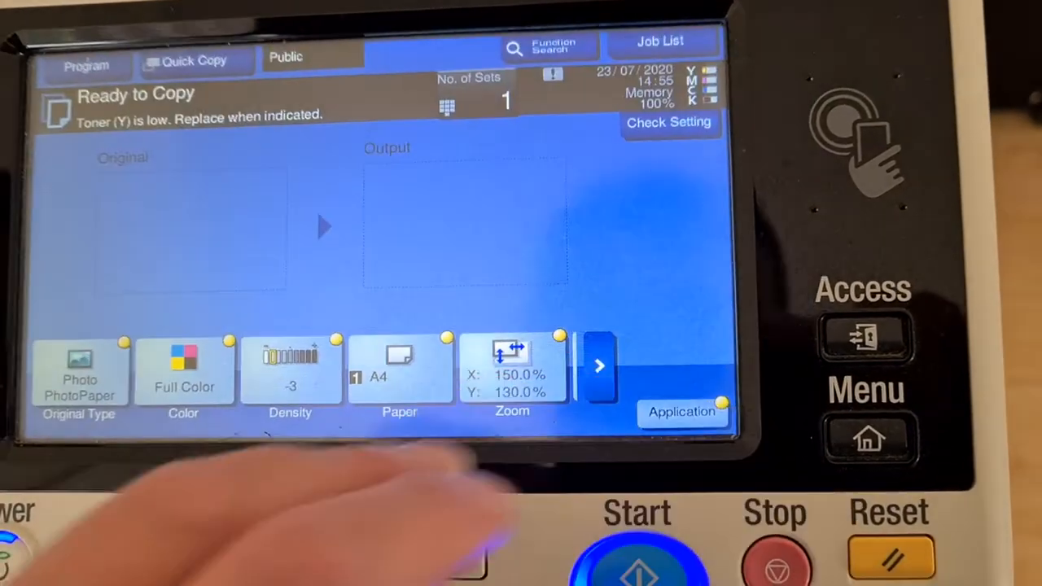
# Change the original type to Copied Paper
pyautogui.click(79, 374)
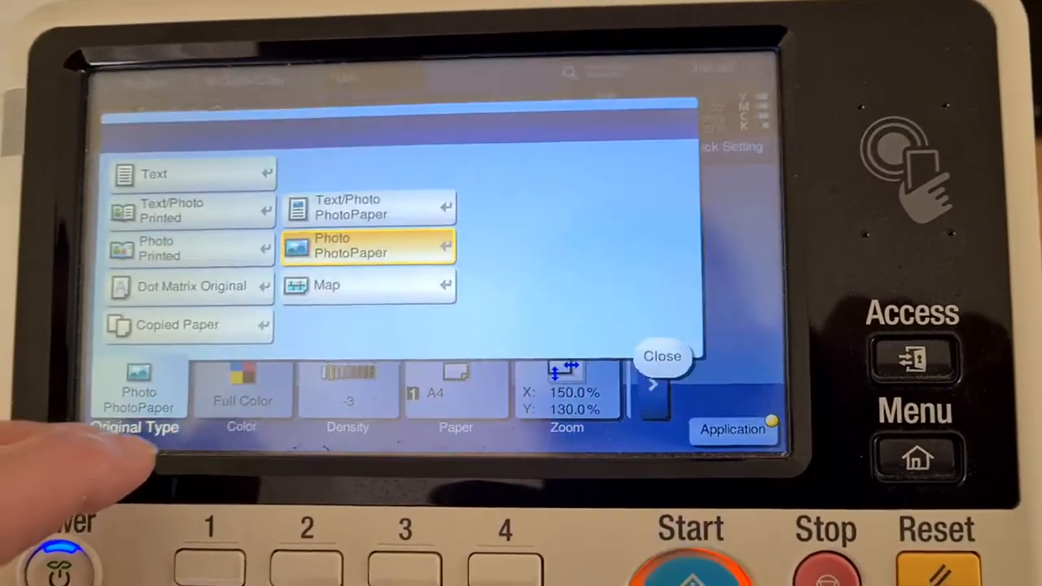
pyautogui.click(662, 356)
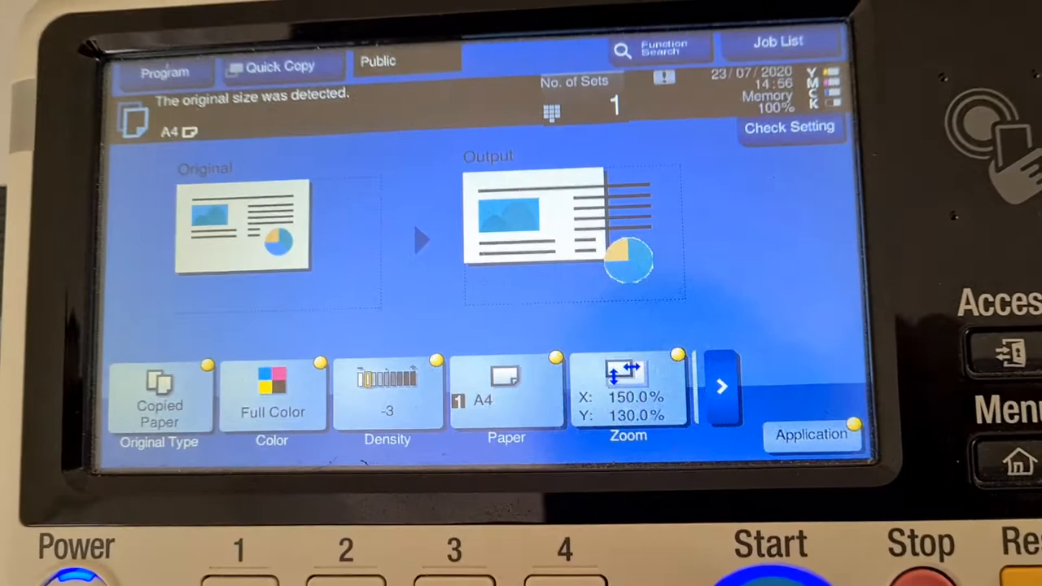
# Scan the original and print one 150% by 130% copy
pyautogui.click(769, 543)
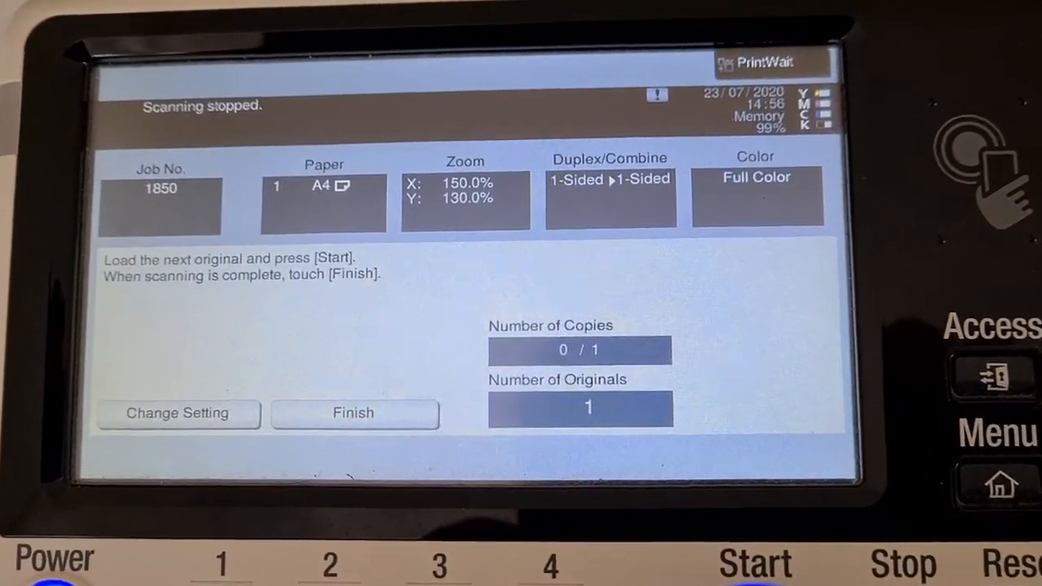
pyautogui.click(353, 413)
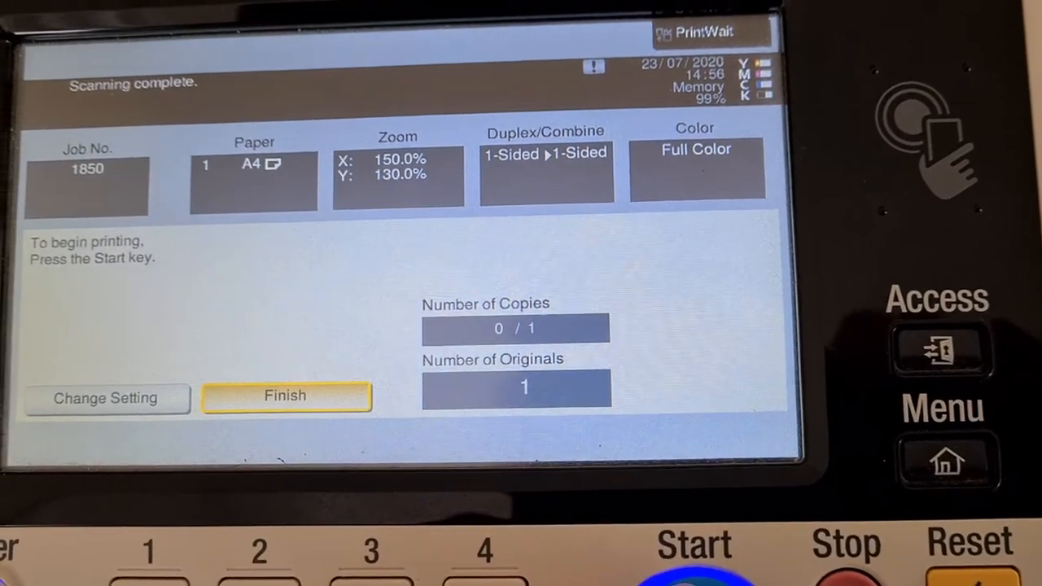
pyautogui.click(693, 544)
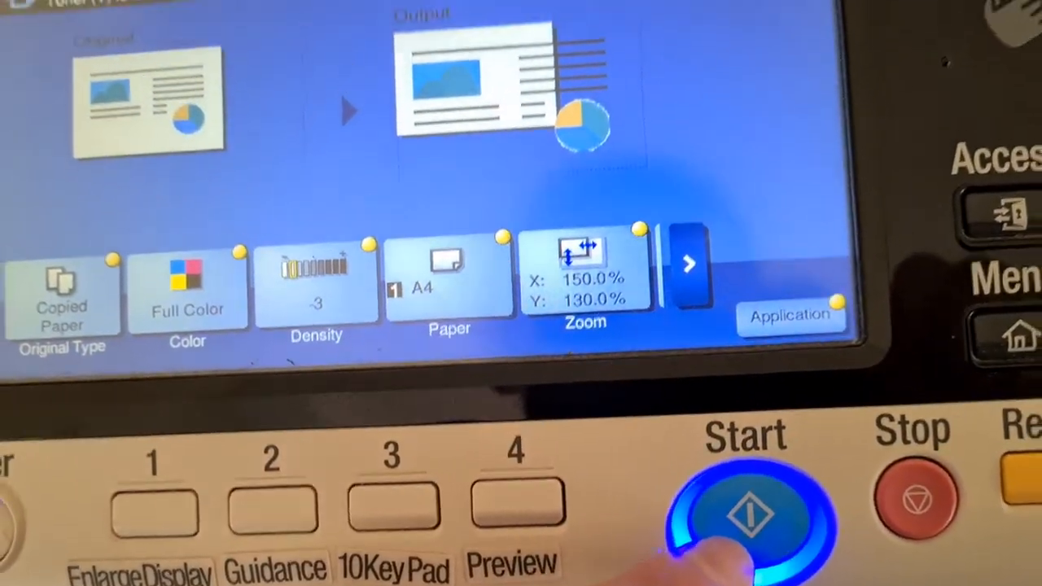
# Scan and finish another 150% by 130% copy as job 1851
pyautogui.click(745, 513)
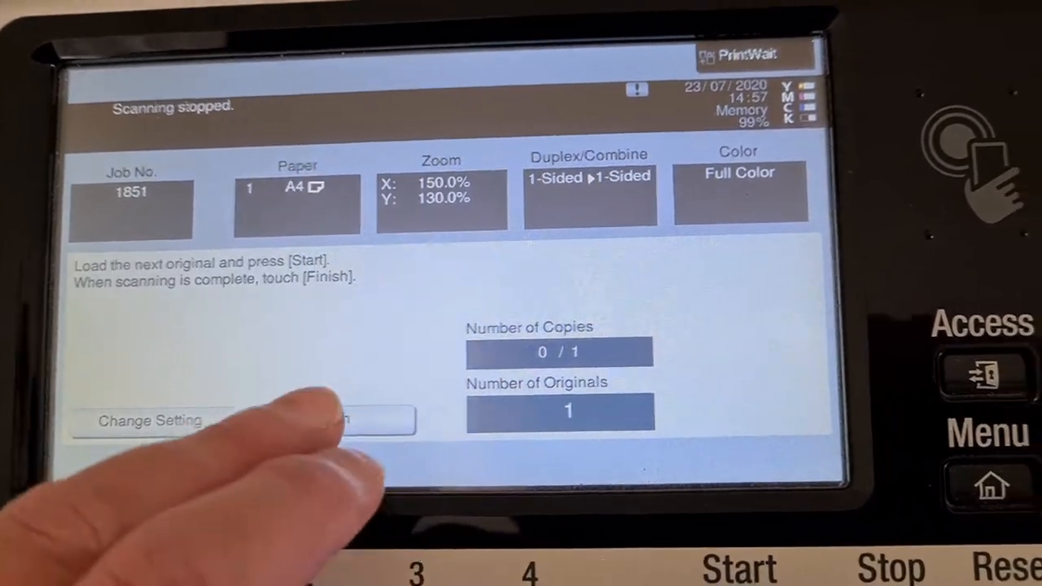
pyautogui.click(326, 420)
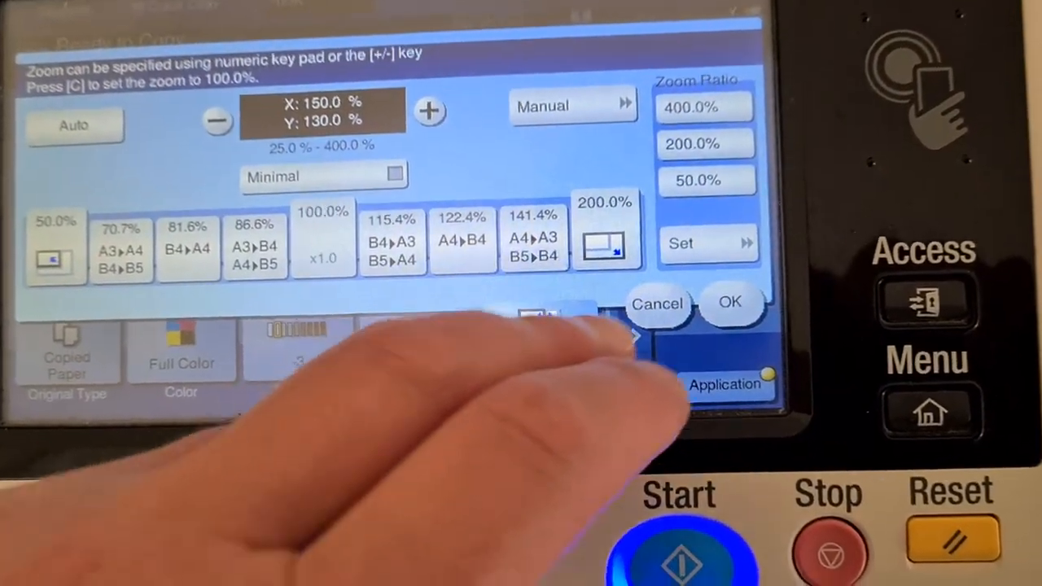
# Keep the 150% by 130% zoom and close original settings unchanged
pyautogui.click(729, 303)
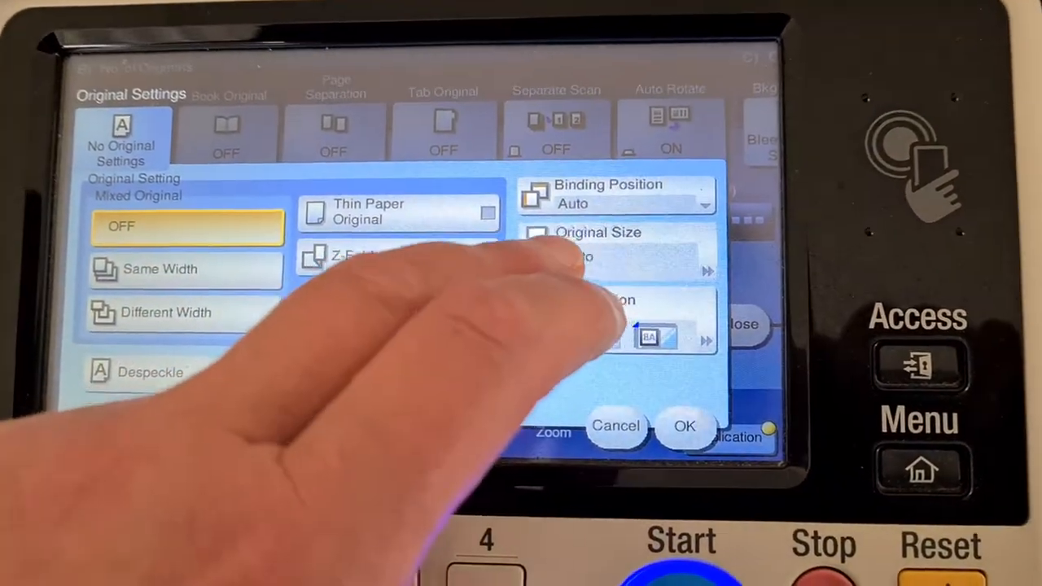
pyautogui.click(606, 240)
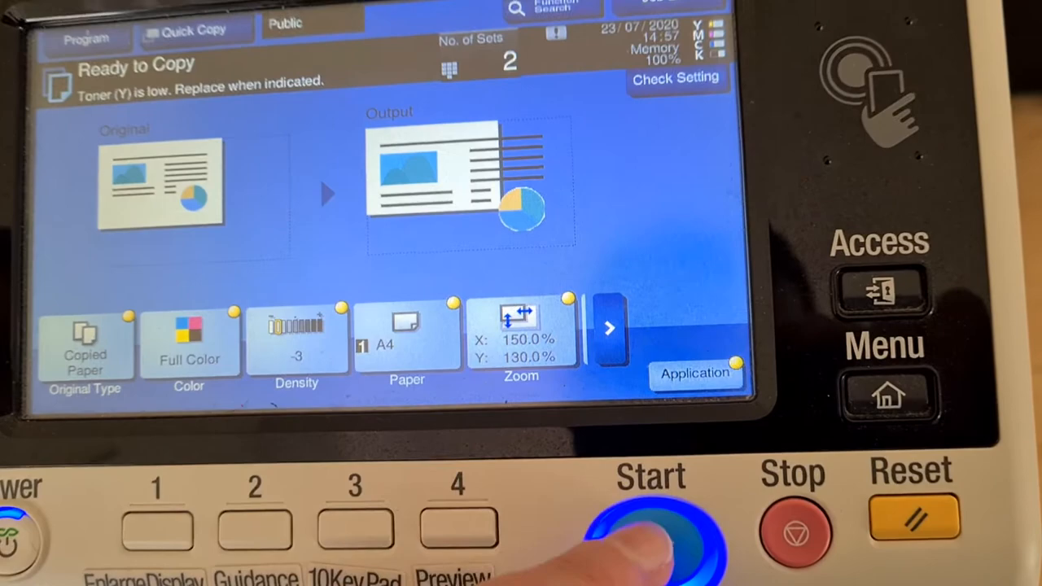
# Scan the original and finish so two 150% by 130% sets print
pyautogui.click(651, 521)
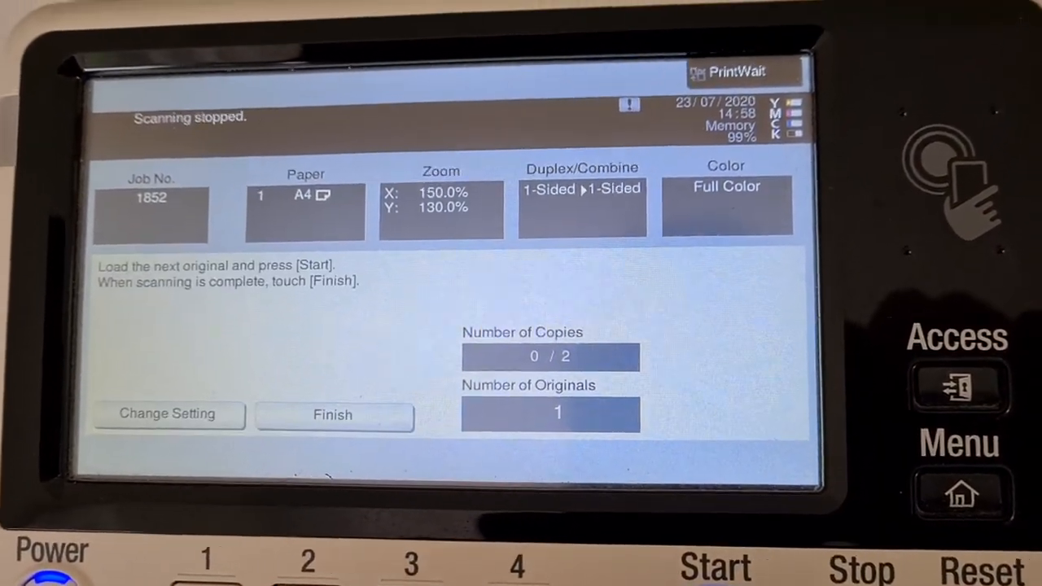
pyautogui.click(332, 415)
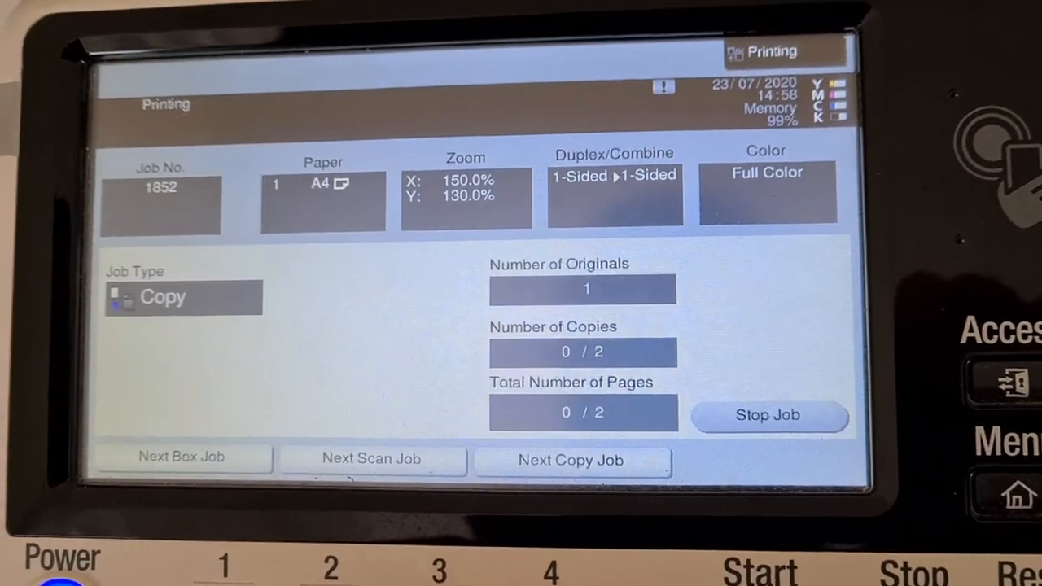